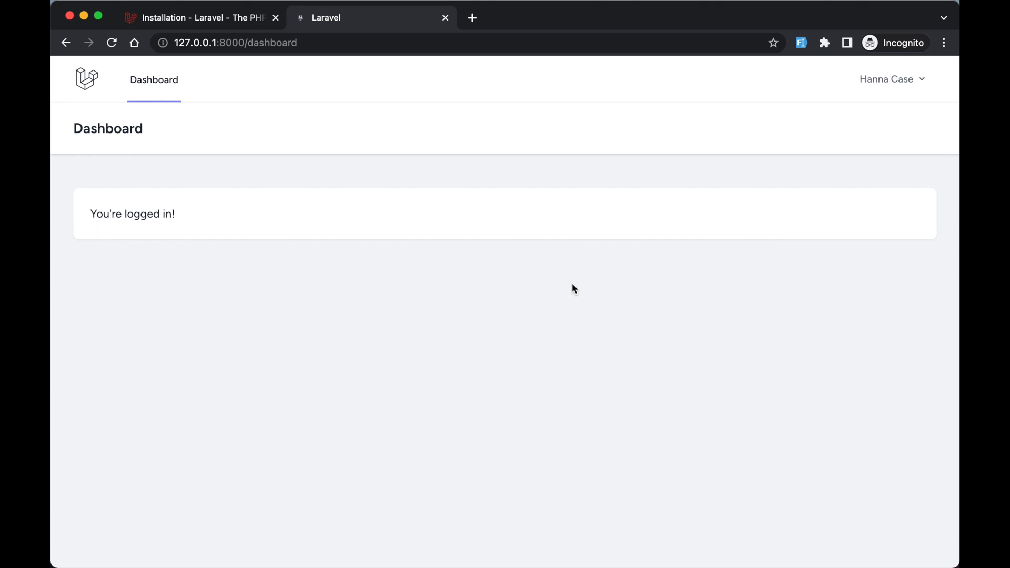
mouse_move(478, 24)
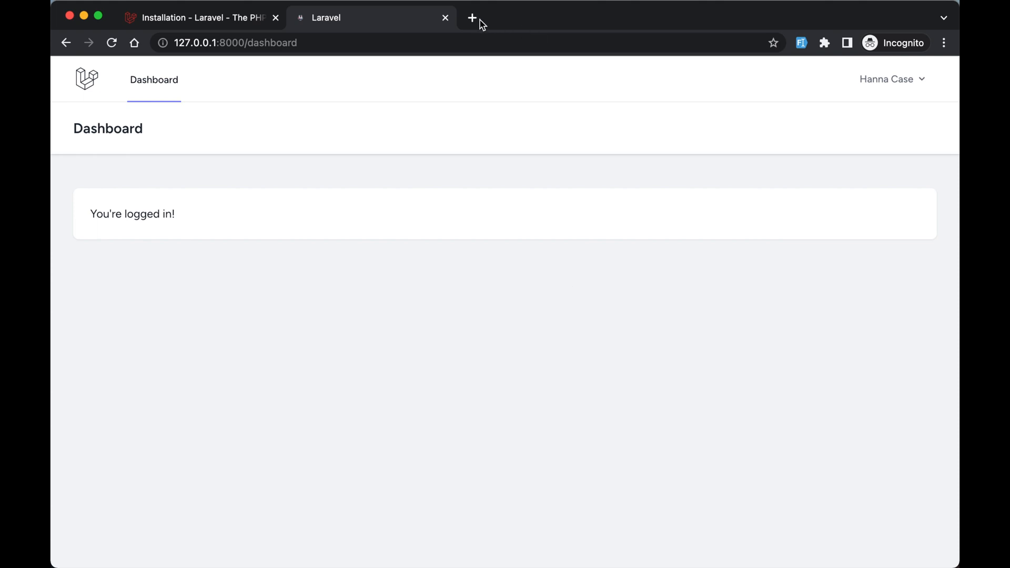
In a new tab, load the Livewire 2.x quickstart and scroll to the Install Livewire section
click(472, 18)
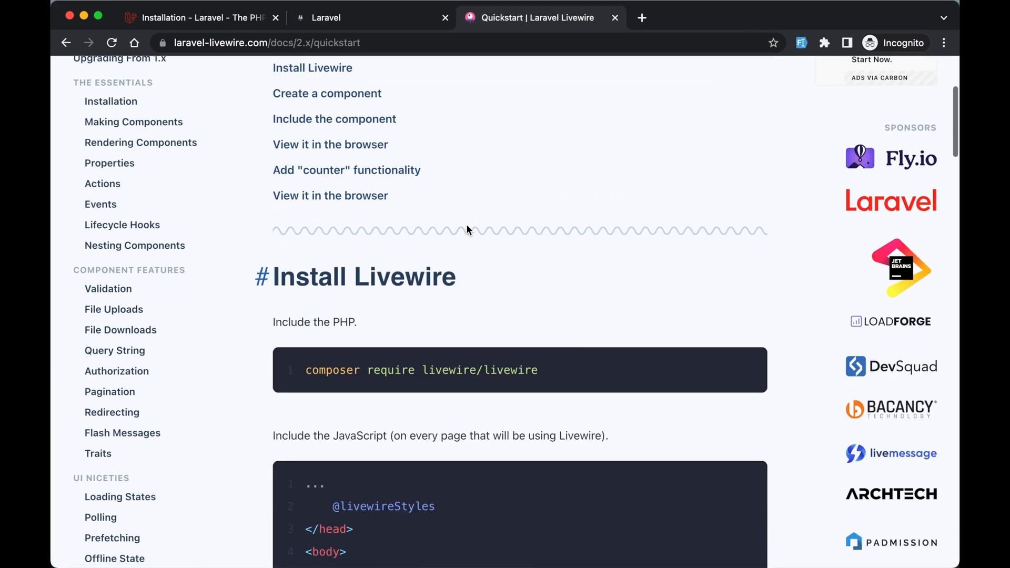
scroll(down, 3)
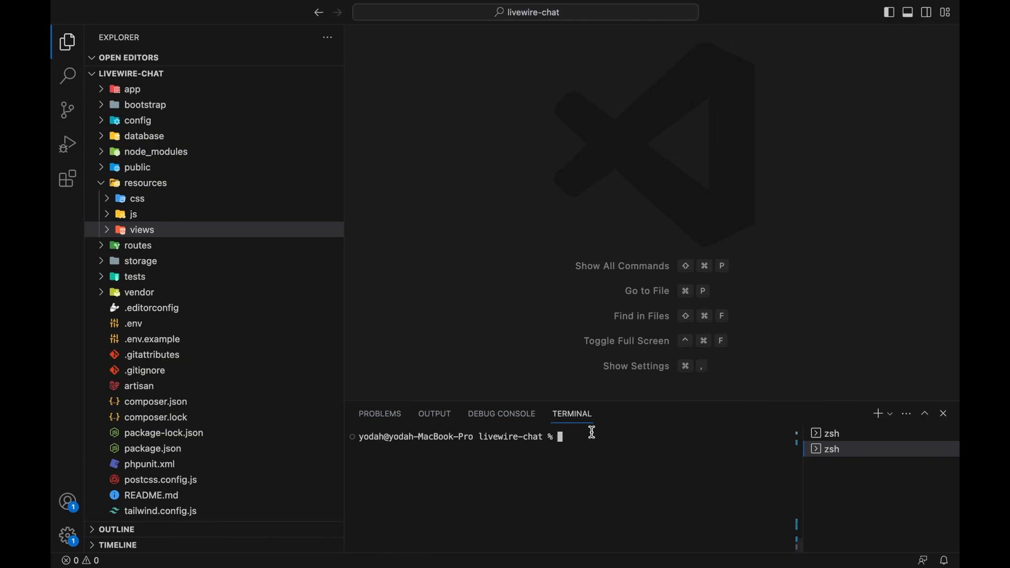
Run composer require livewire/livewire in the livewire-chat project's terminal
text(composer require livewire/livewire)
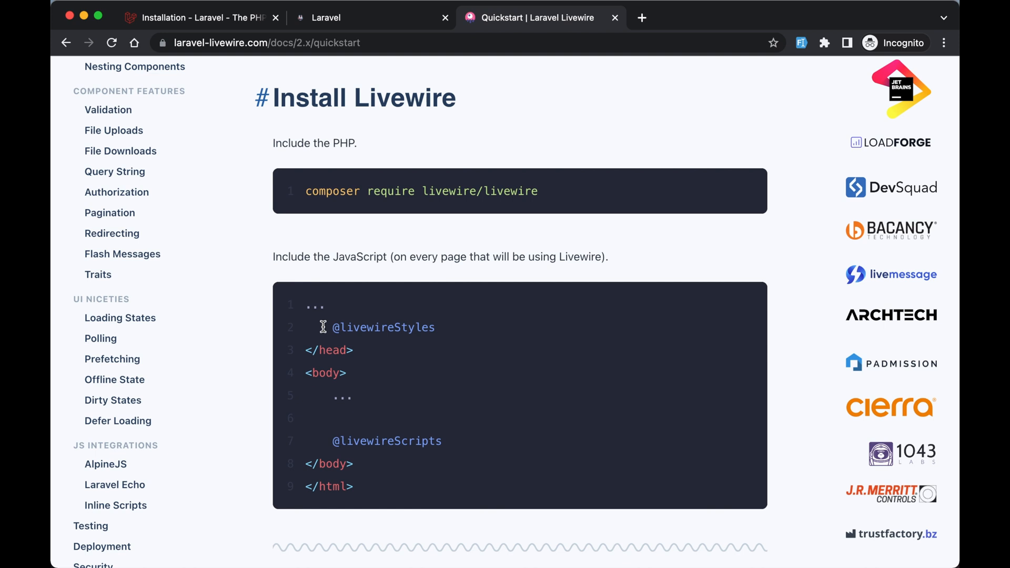
double_click(383, 327)
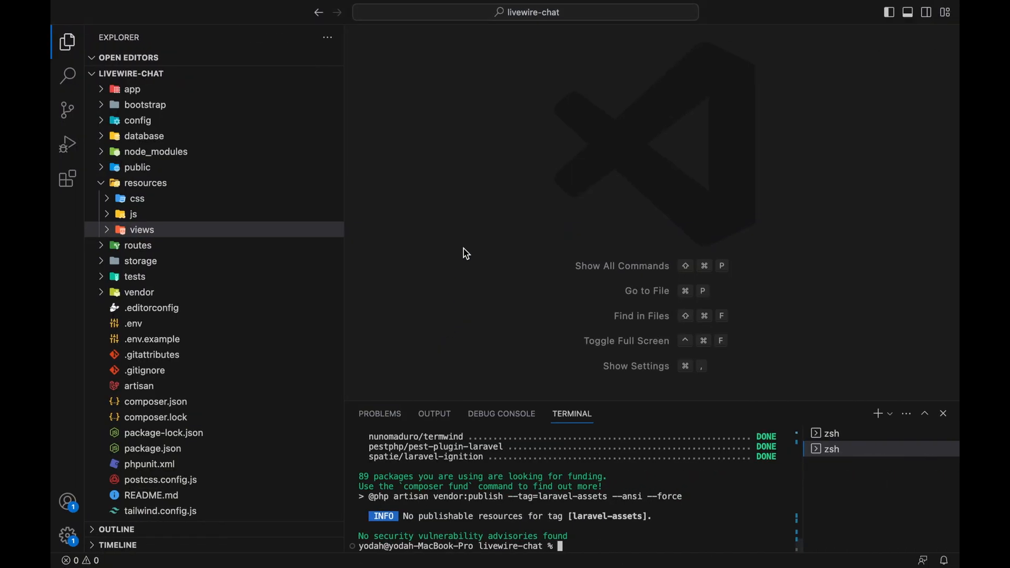
Find and open app.blade.php under resources/views/layouts via quick file search for 'app'
key(cmd+p)
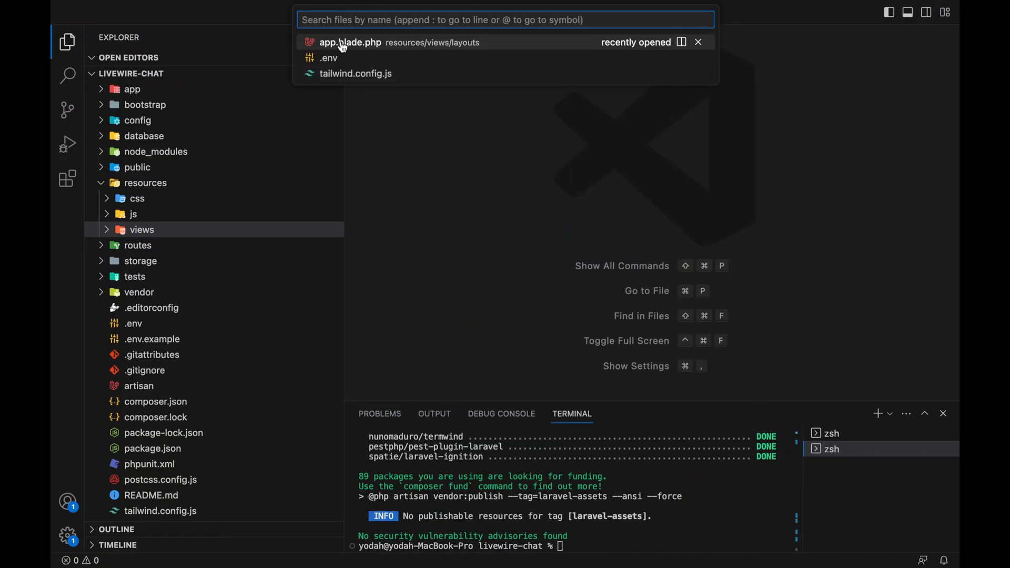
text(app)
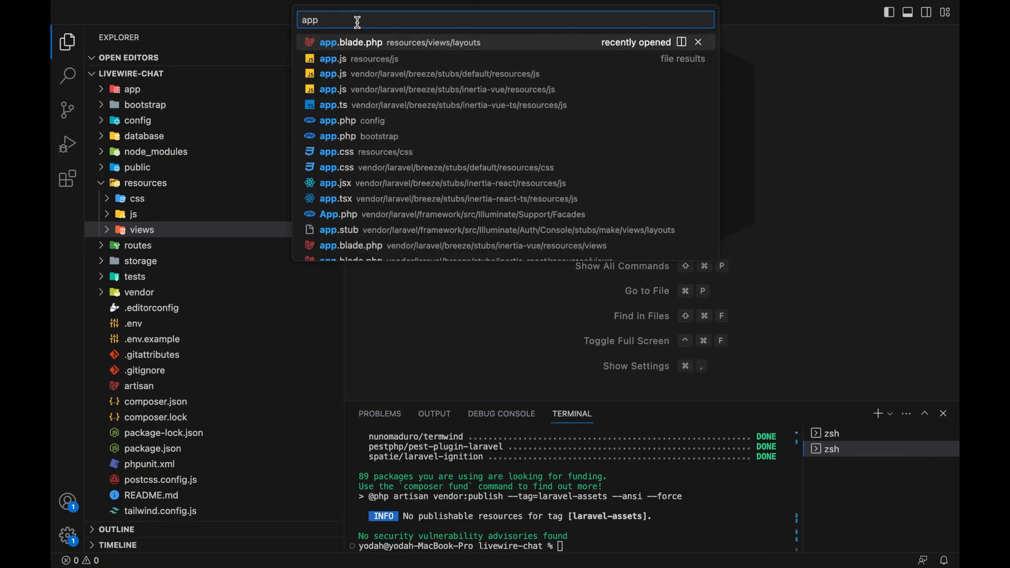
click(351, 42)
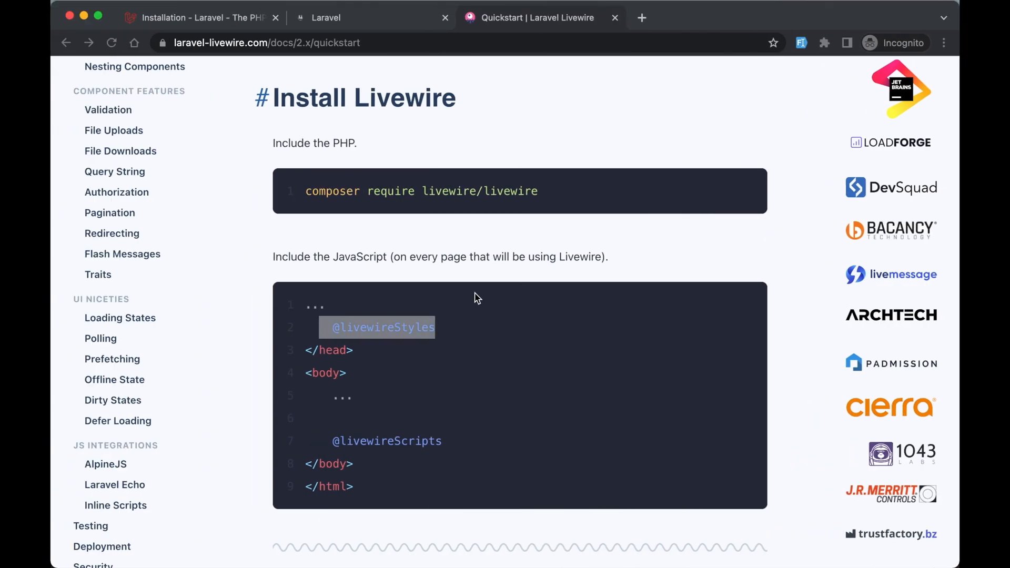
scroll(down, 3)
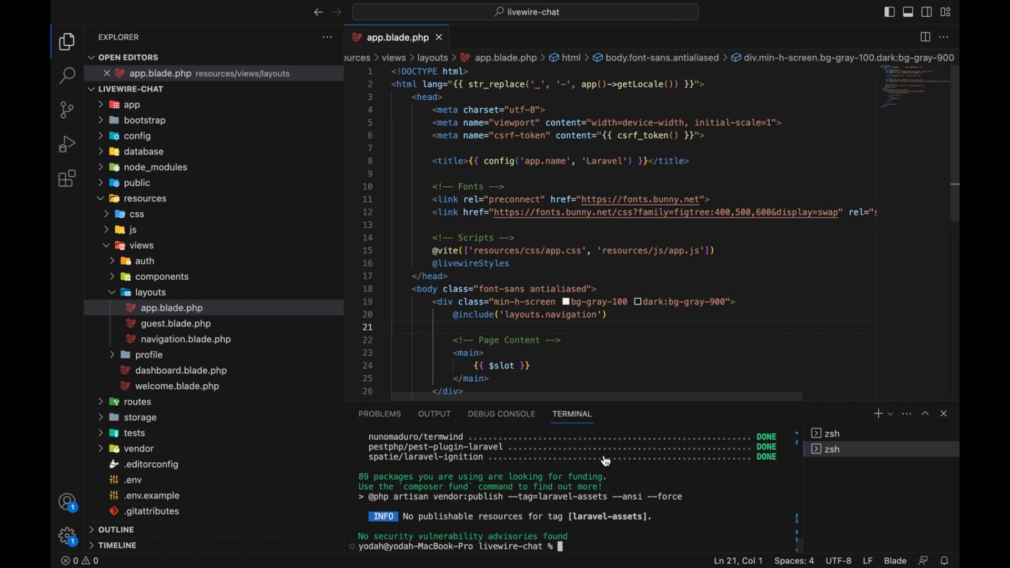
Enlarge the terminal and run npm install for the project's dependencies
drag(576, 407, 575, 285)
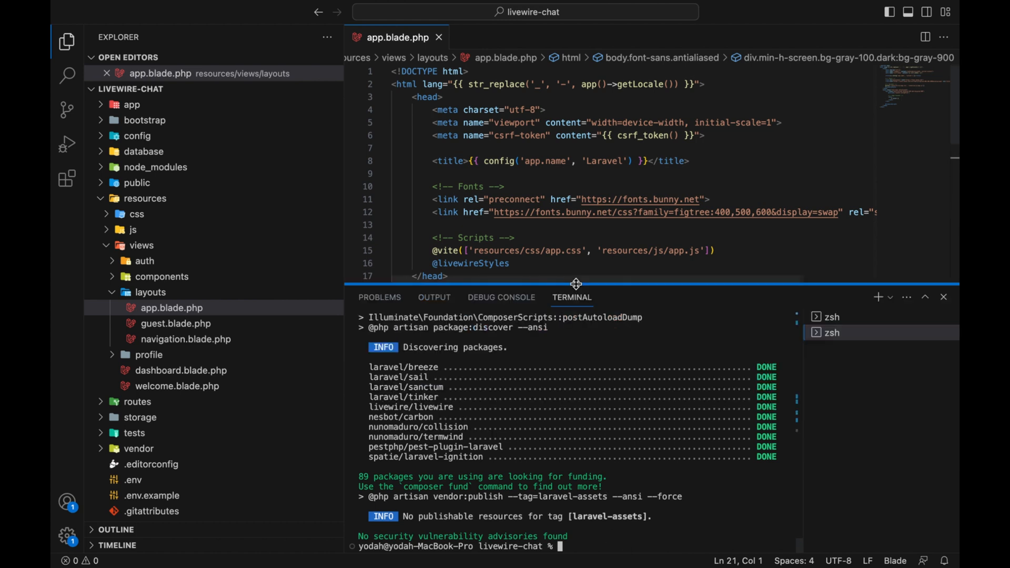
text(npm install)
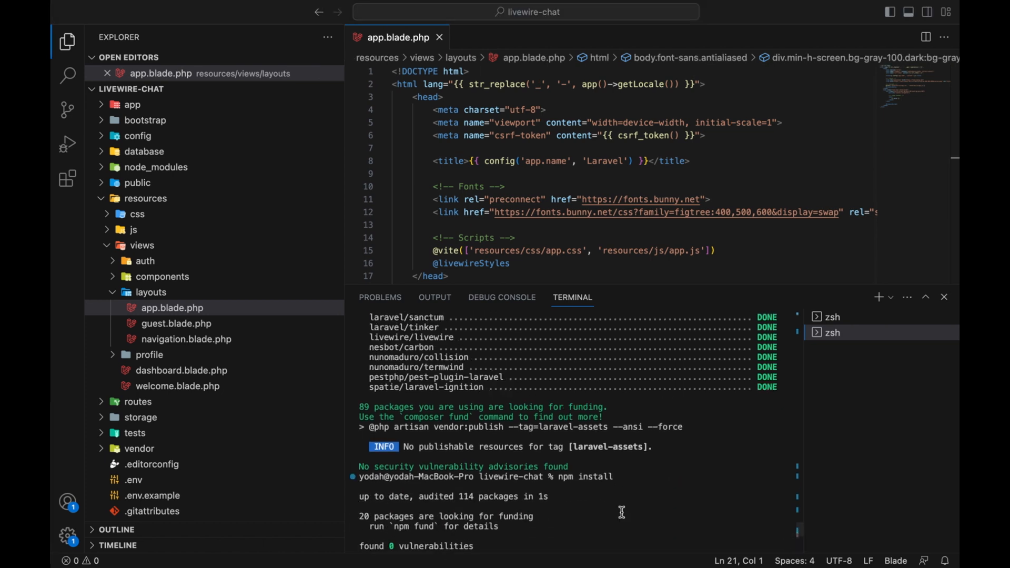
mouse_move(809, 329)
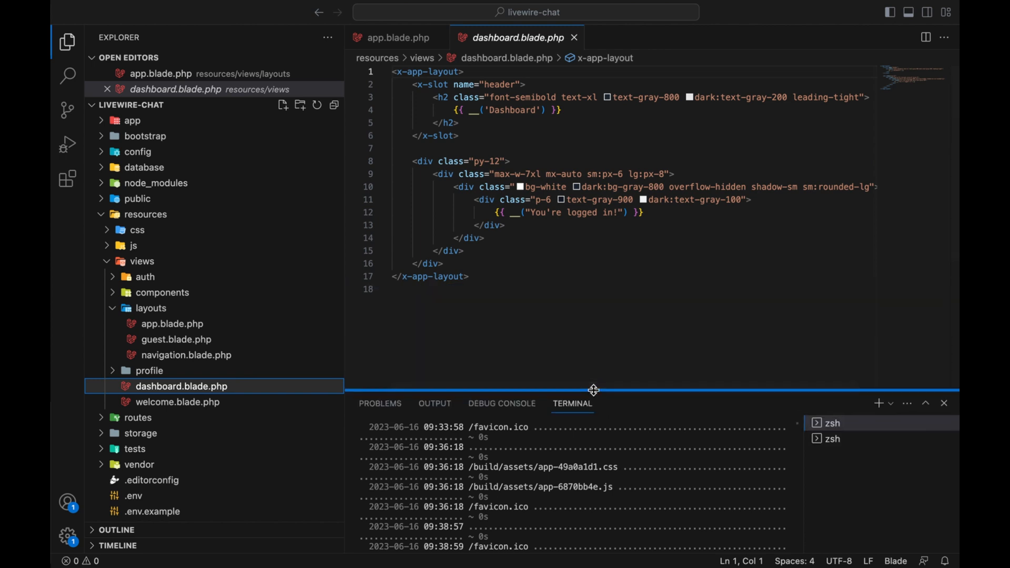
drag(592, 389, 596, 381)
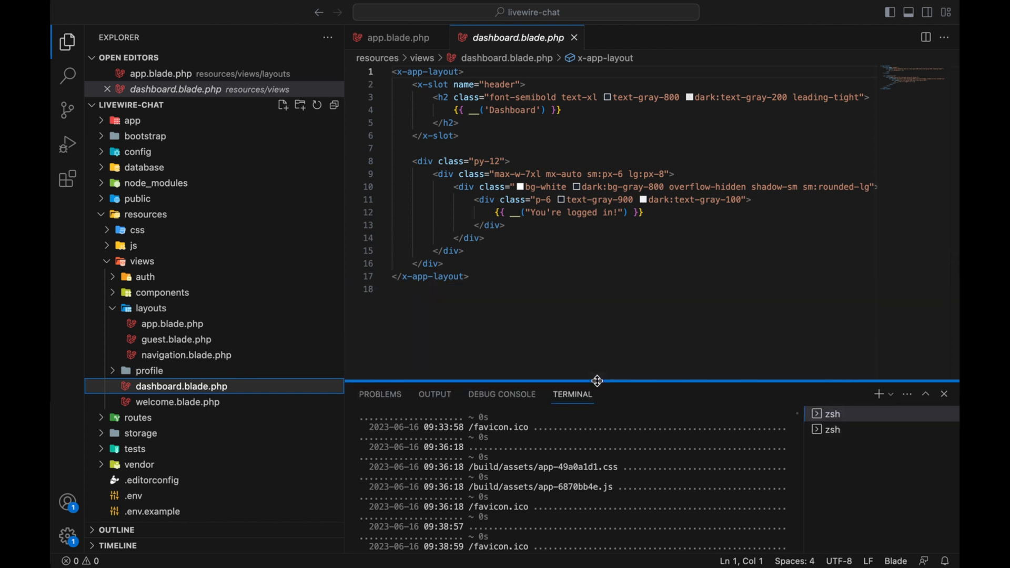